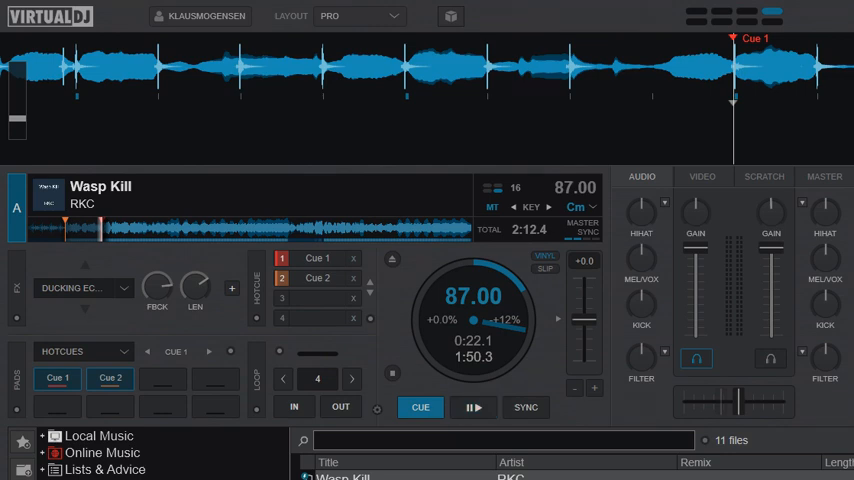
# - Switch on Ducking Echo for deck A, showing 80% feedback and 1-beat length
pyautogui.click(473, 407)
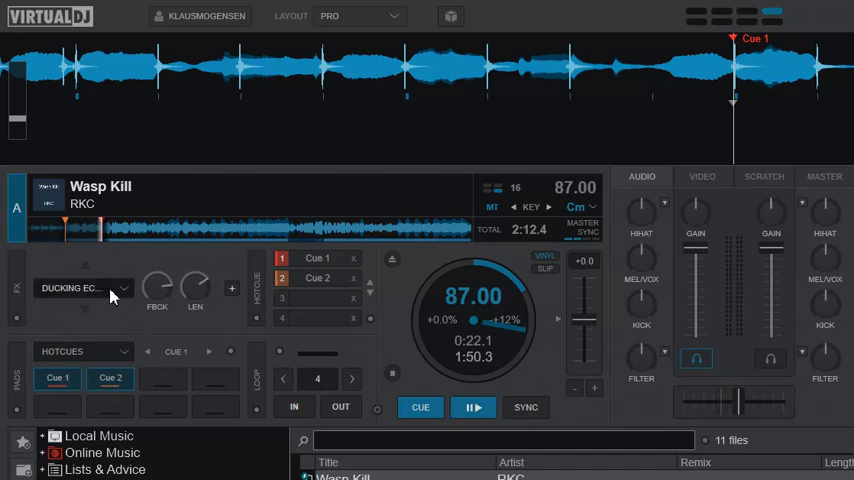
pyautogui.moveTo(110, 295)
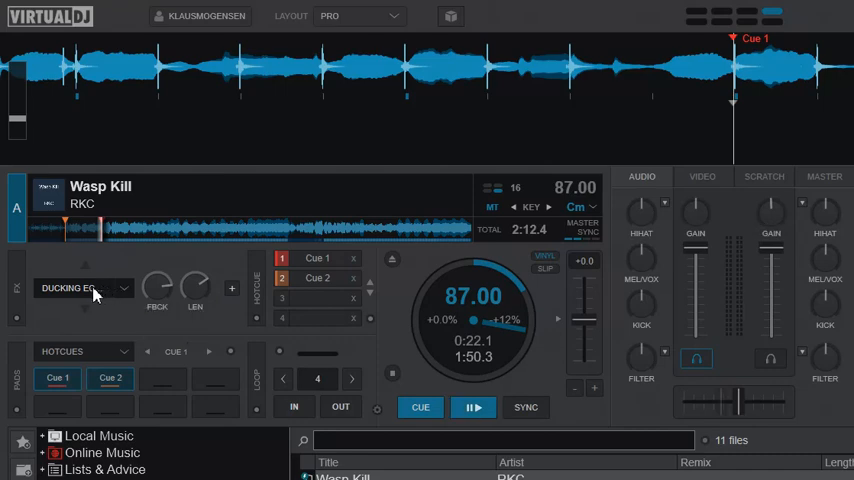
pyautogui.click(232, 288)
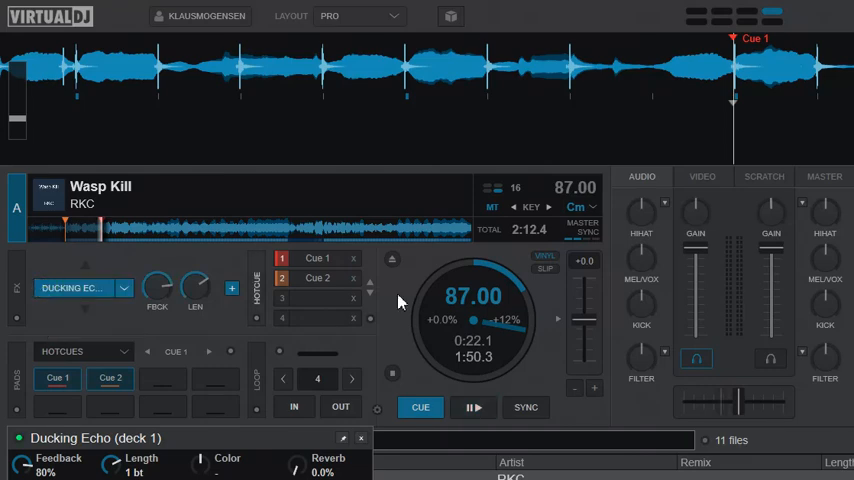
# - Show the Ducking Echo pad page with Pad 1 'Short 1bt' running padfx 'ducking echo' 50% 70% 50% 0%
pyautogui.click(473, 407)
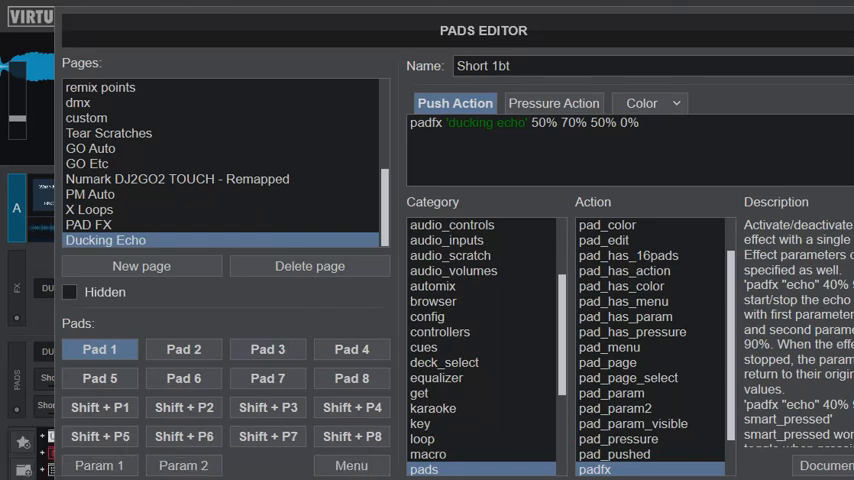
pyautogui.click(183, 349)
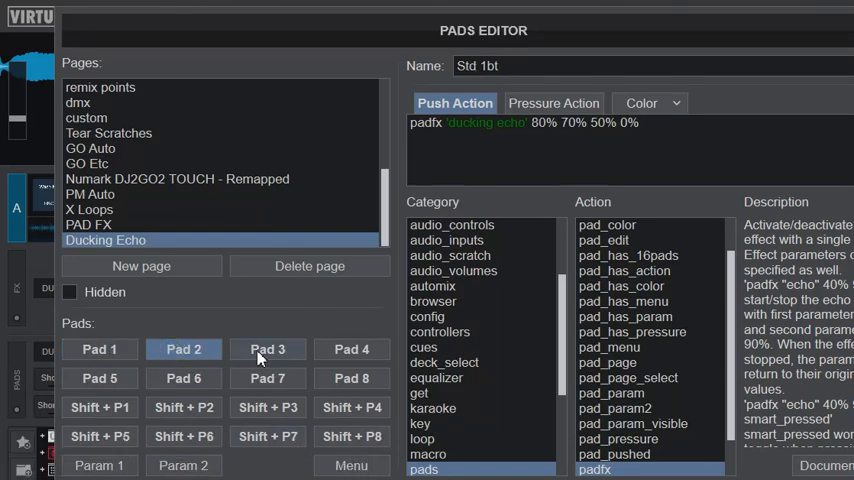
pyautogui.click(267, 349)
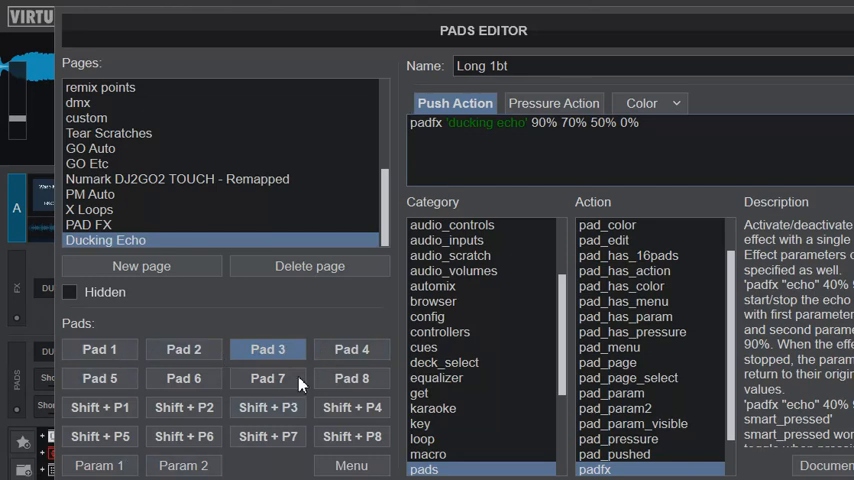
pyautogui.click(99, 349)
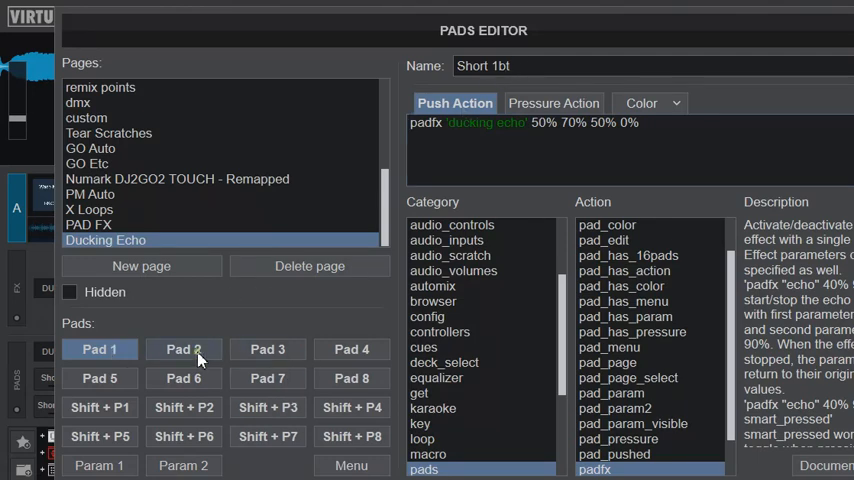
pyautogui.click(183, 349)
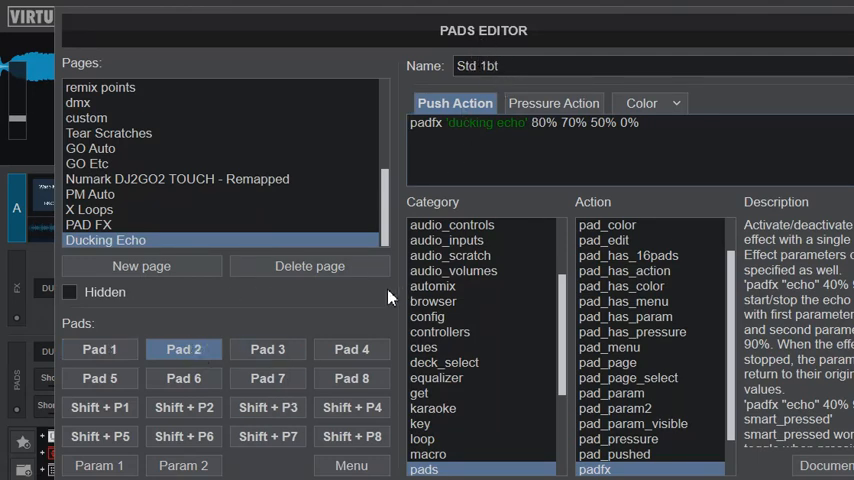
pyautogui.click(267, 349)
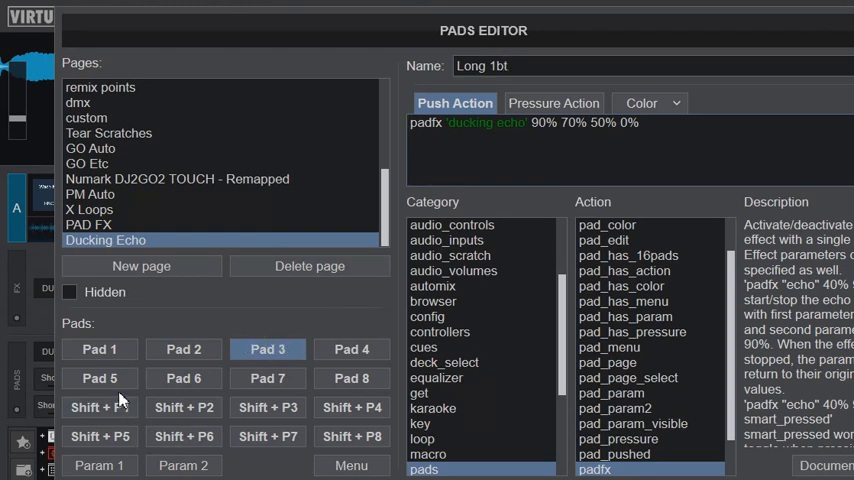
pyautogui.click(99, 378)
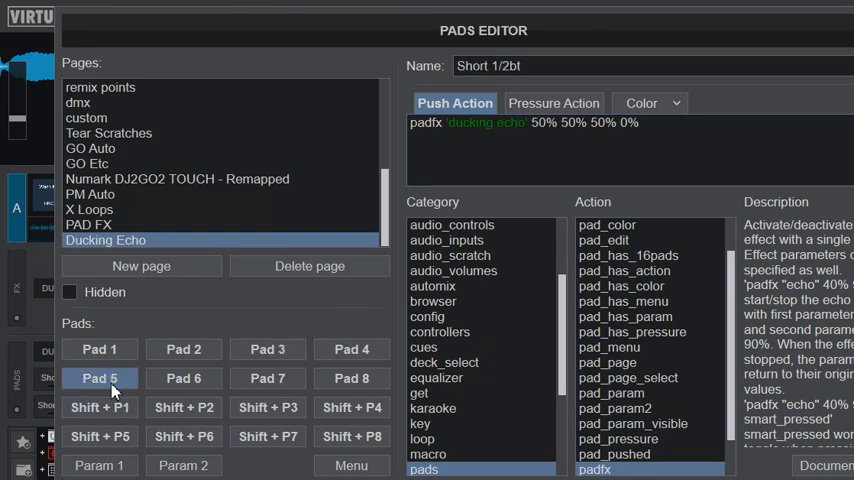
pyautogui.click(184, 378)
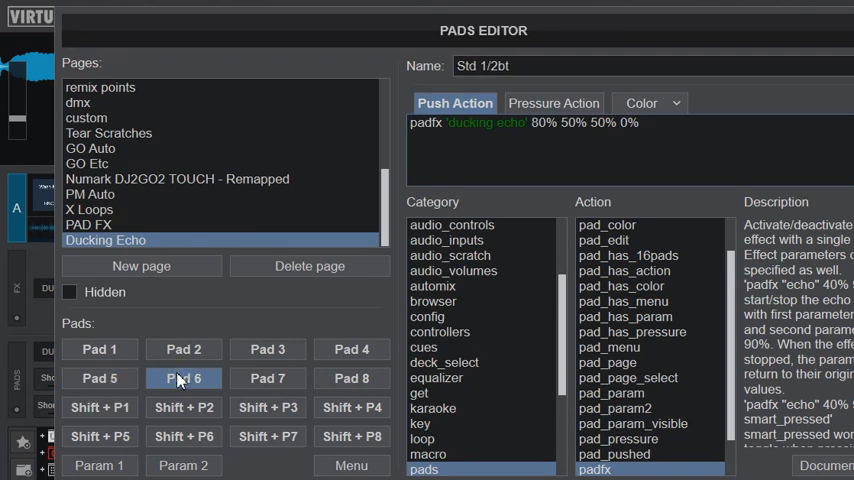
pyautogui.click(267, 378)
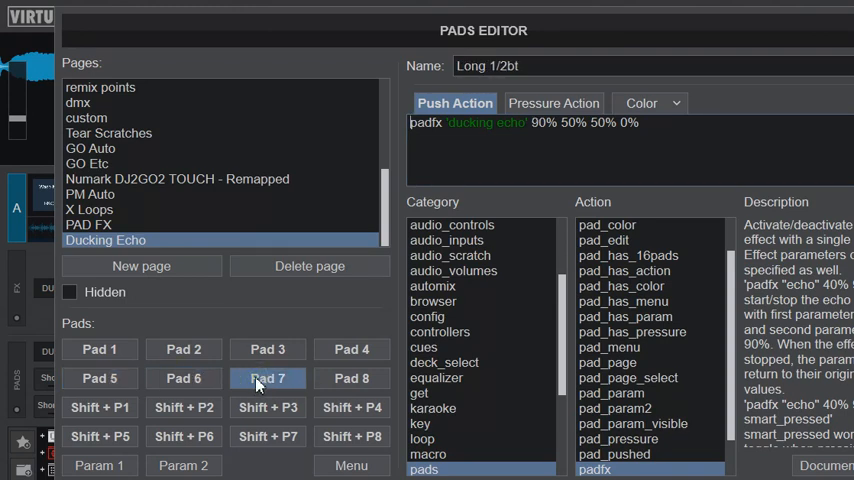
pyautogui.moveTo(380, 348)
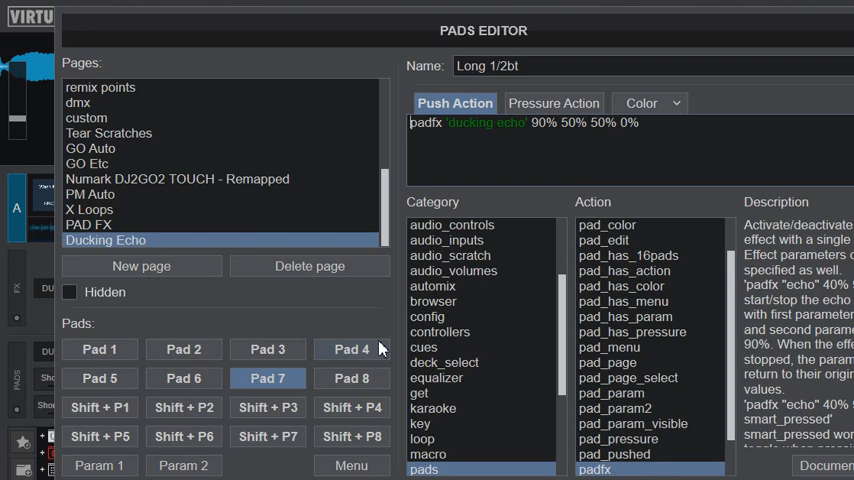
pyautogui.moveTo(375, 349)
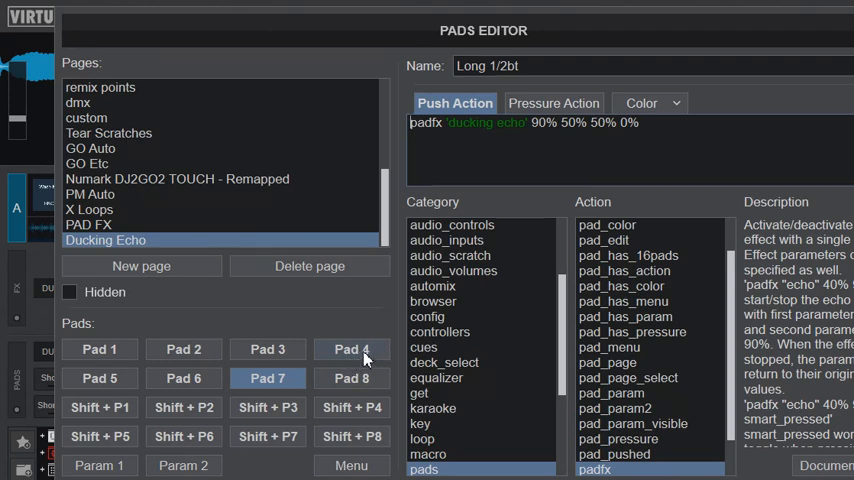
pyautogui.click(351, 349)
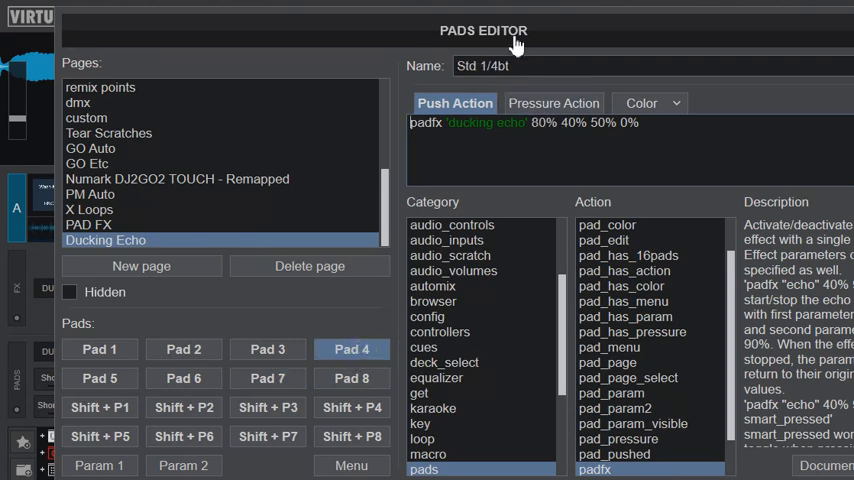
pyautogui.click(352, 378)
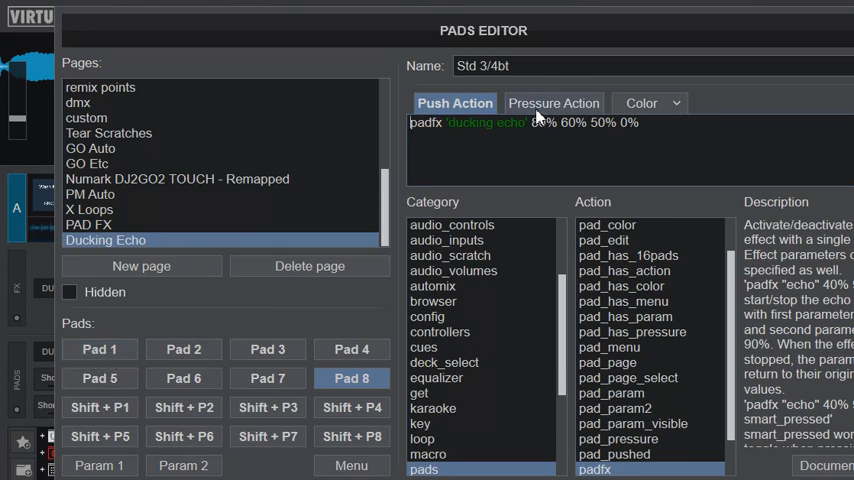
pyautogui.click(99, 349)
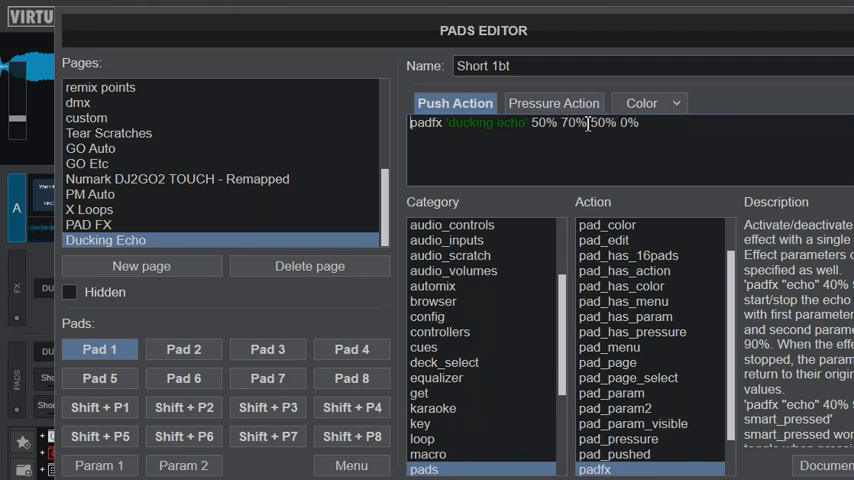
pyautogui.click(99, 378)
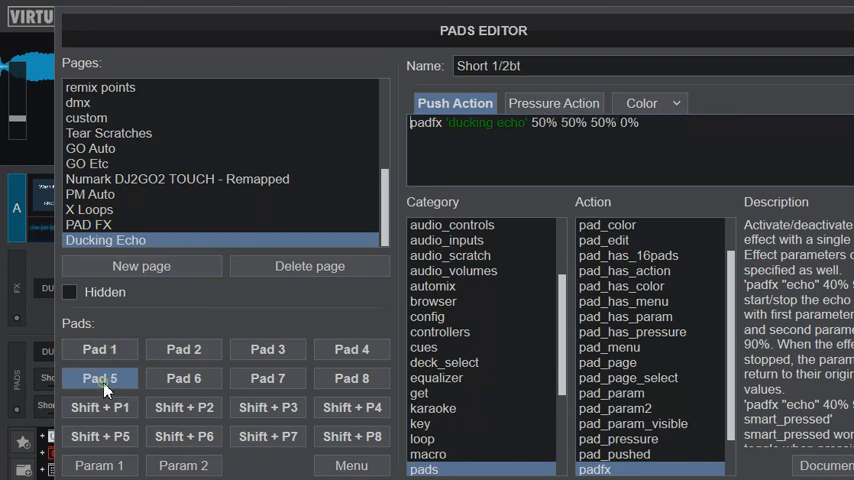
pyautogui.click(183, 349)
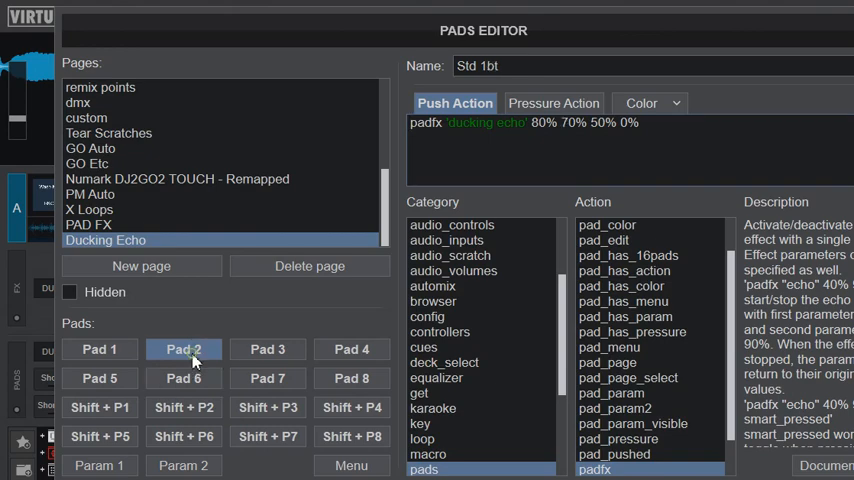
pyautogui.click(267, 378)
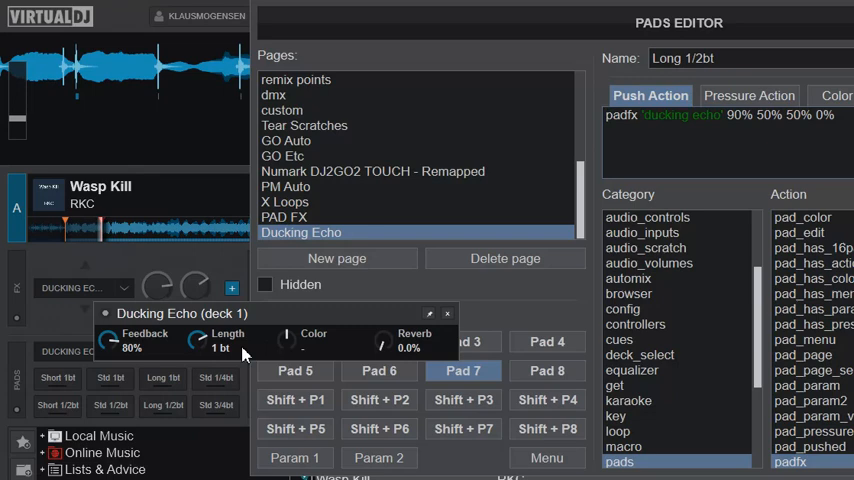
pyautogui.moveTo(210, 345)
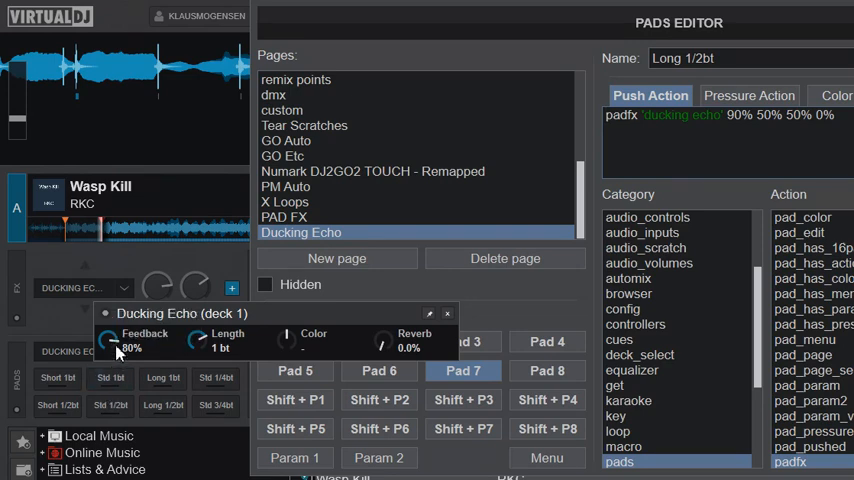
pyautogui.click(162, 378)
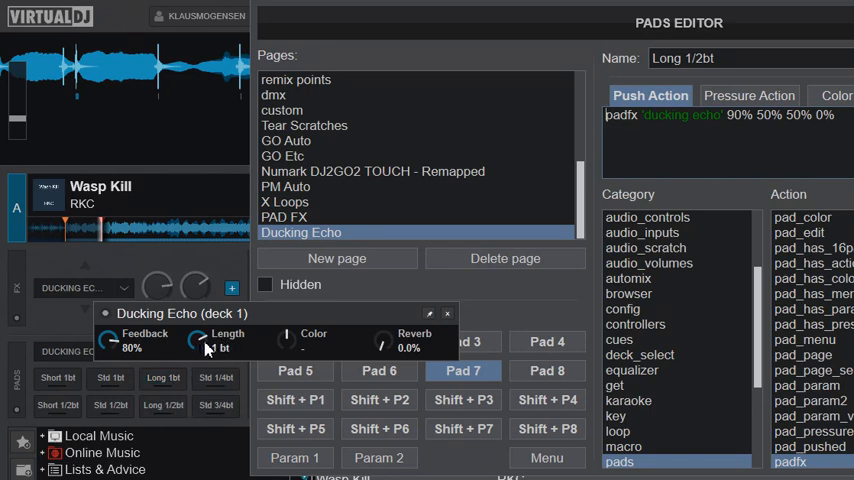
pyautogui.click(163, 405)
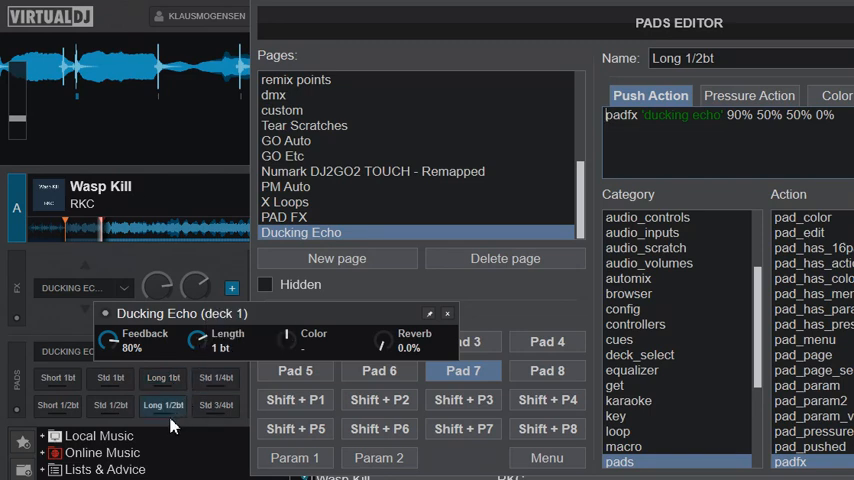
pyautogui.moveTo(218, 377)
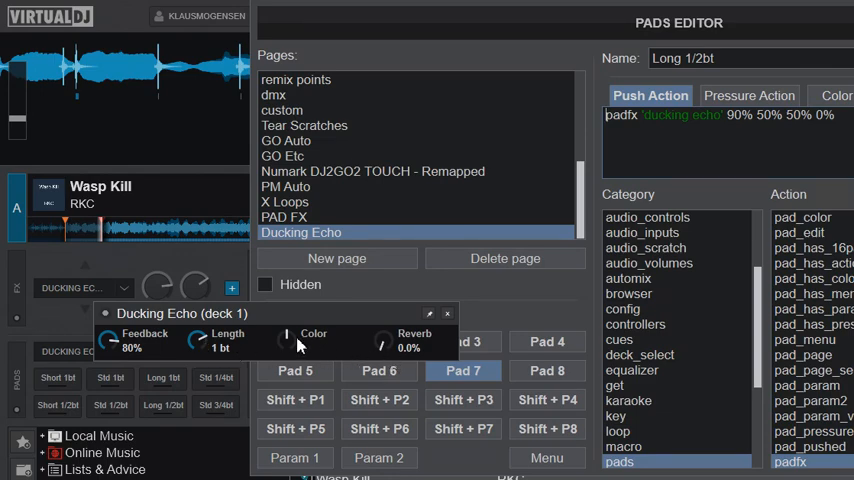
pyautogui.moveTo(830, 40)
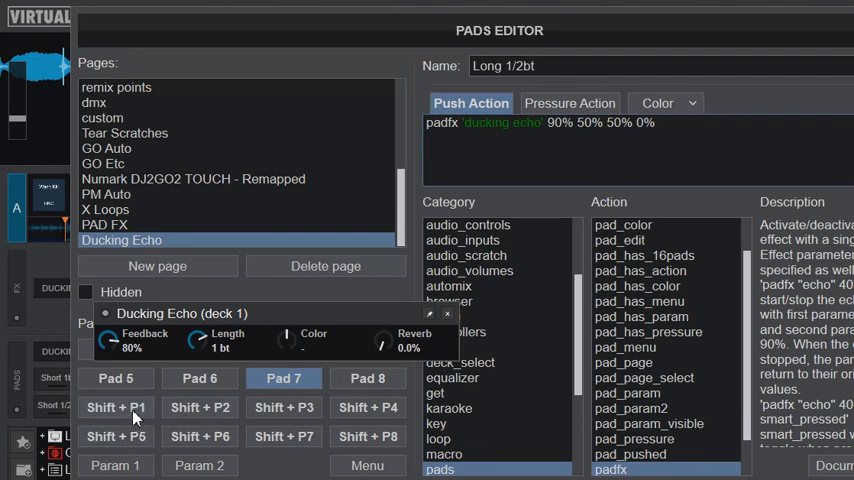
pyautogui.moveTo(228, 314)
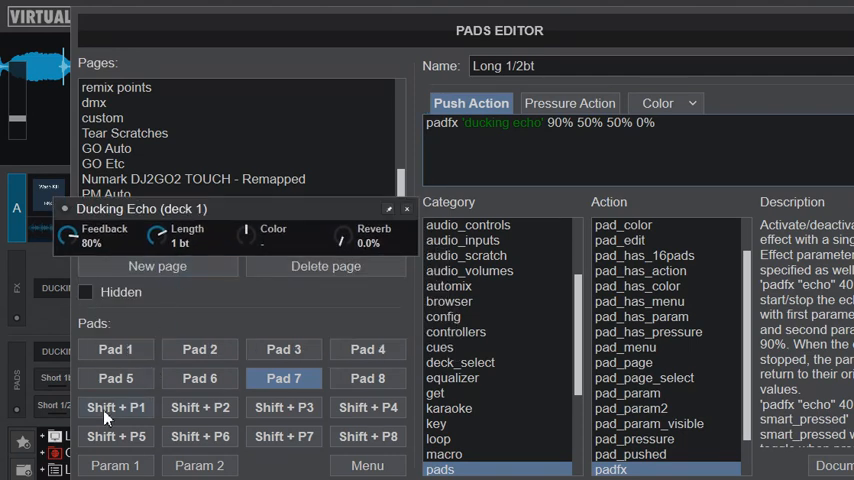
# - Define Shift + P1 as 'Short 1bt CR' running ducking echo at 50% 70% 70% 30%
pyautogui.click(115, 407)
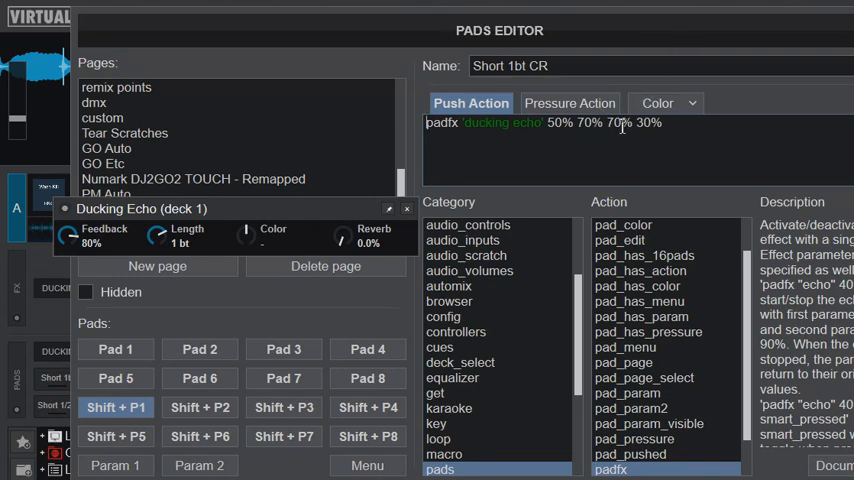
pyautogui.moveTo(345, 416)
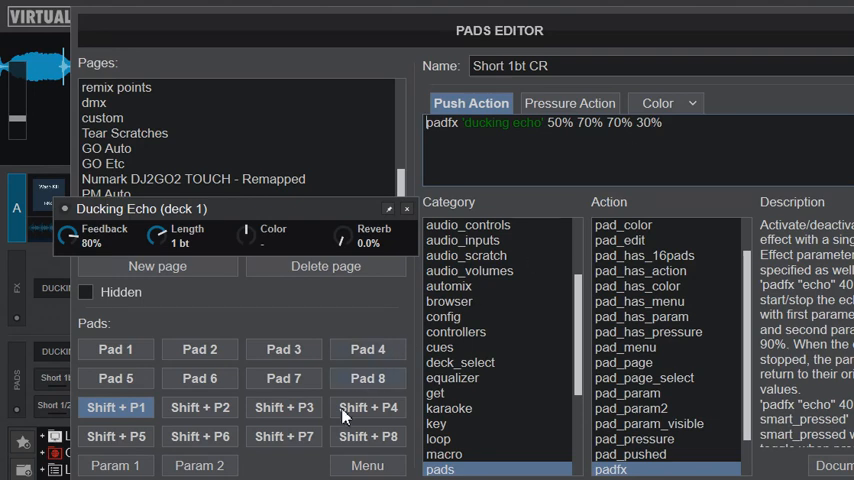
# - Close the Pads Editor and trigger the Std 1bt Ducking Echo pad on Wasp Kill
pyautogui.click(283, 407)
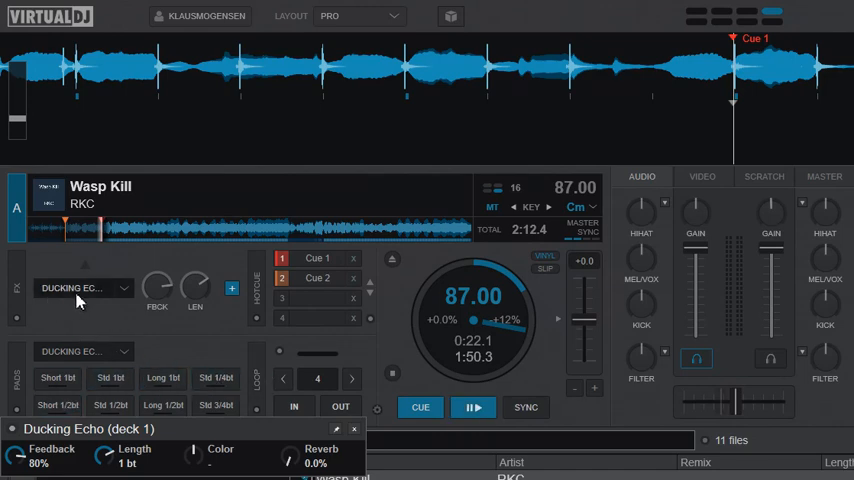
pyautogui.moveTo(178, 348)
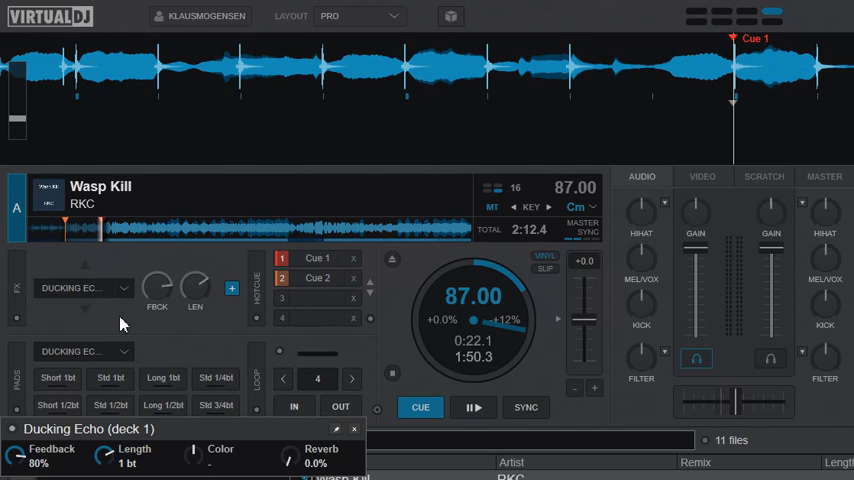
pyautogui.moveTo(213, 352)
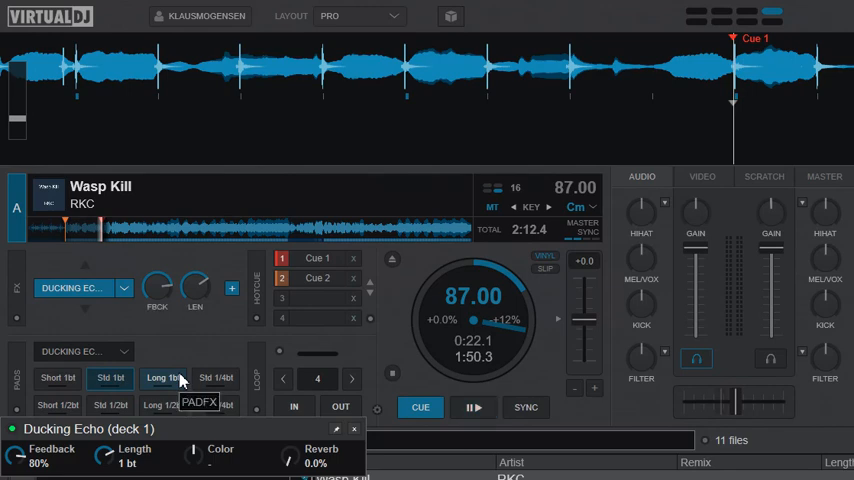
pyautogui.click(110, 378)
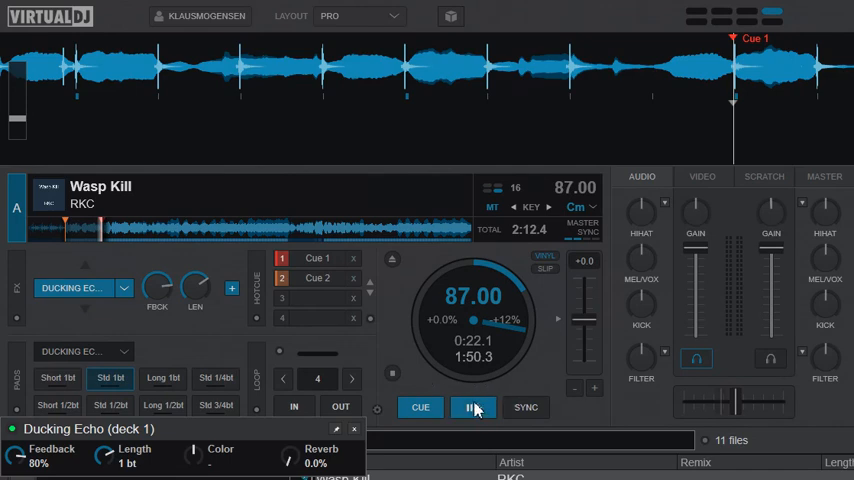
# - Play Wasp Kill and audition Short 1bt, Long 1bt, Std 1/2bt and Long 1/2bt echoes
pyautogui.click(473, 407)
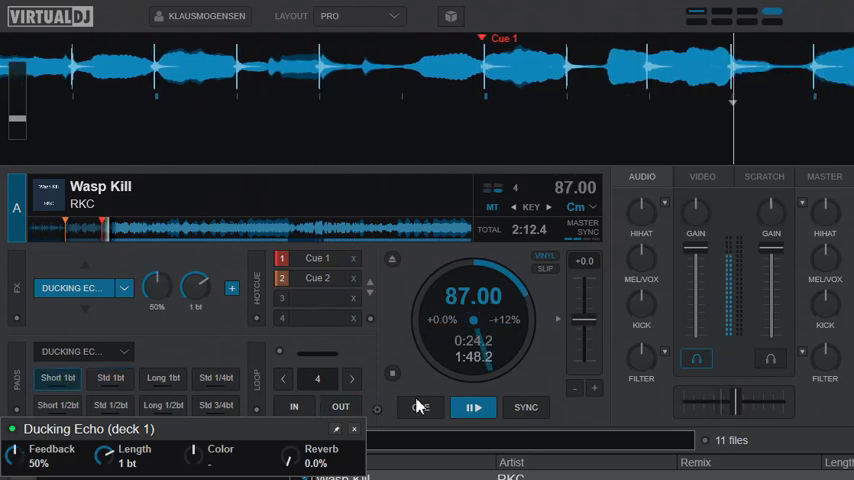
pyautogui.click(419, 407)
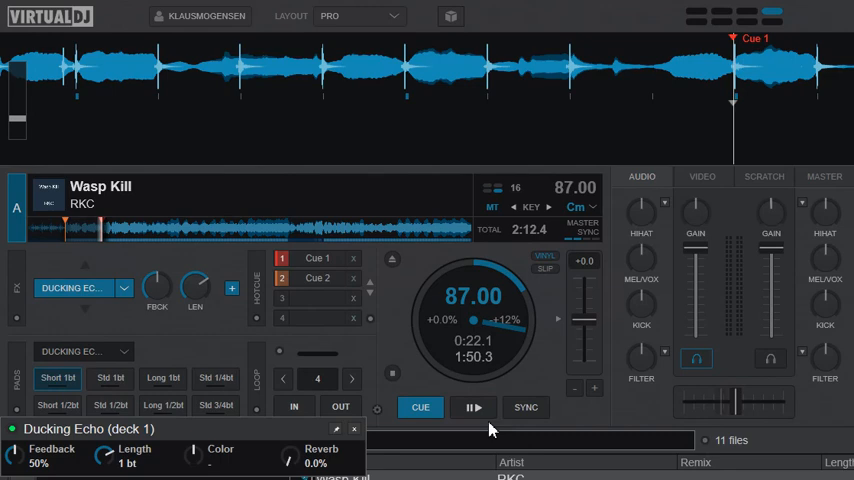
pyautogui.click(473, 407)
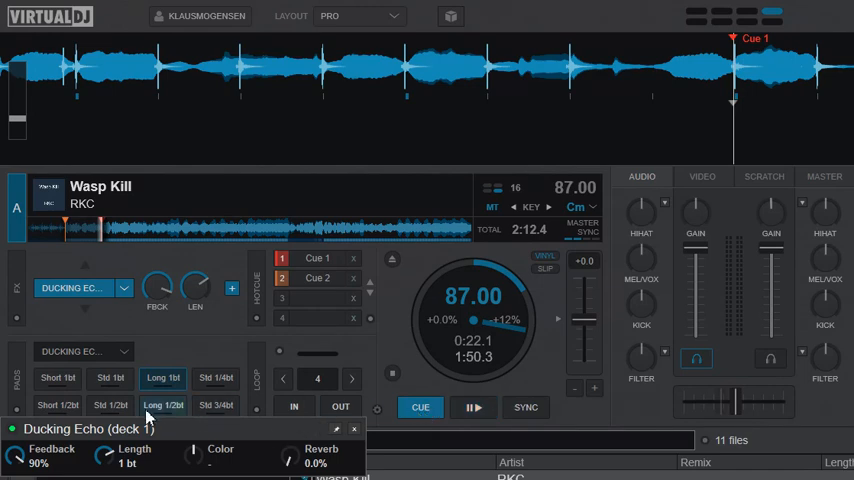
pyautogui.click(473, 407)
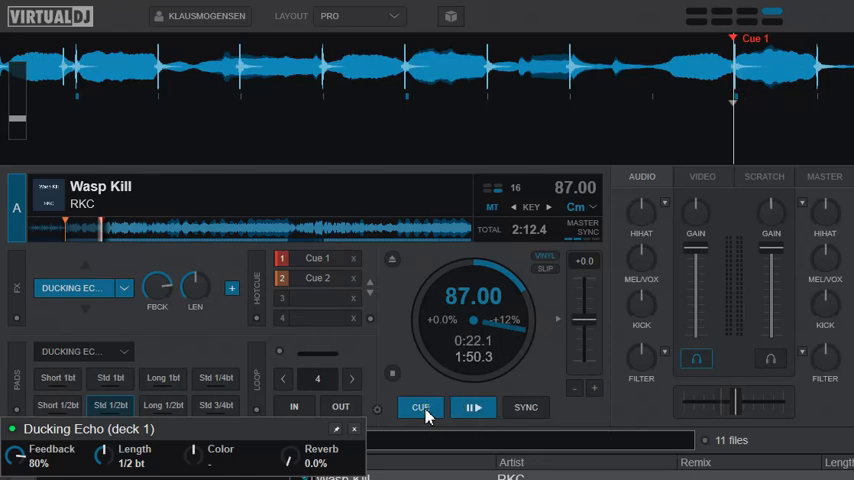
pyautogui.moveTo(207, 438)
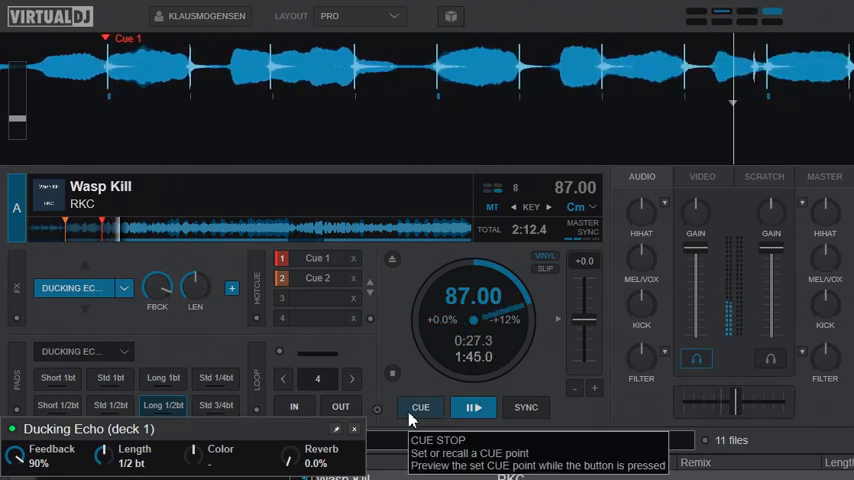
pyautogui.click(420, 407)
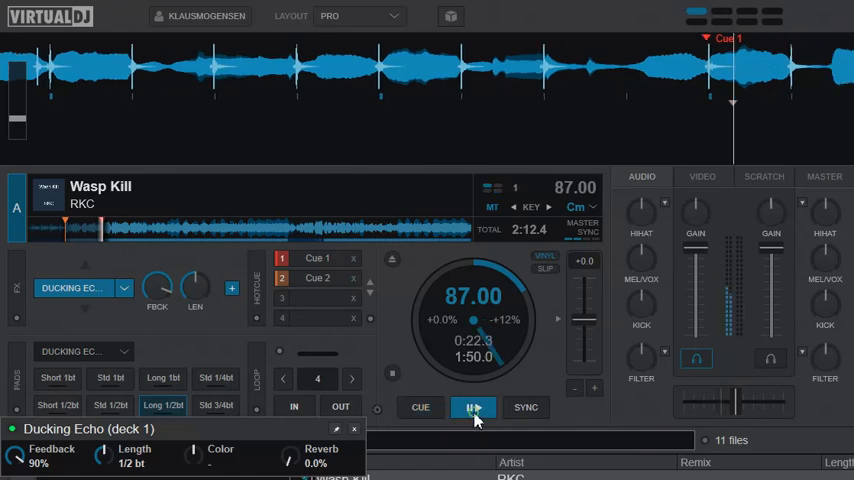
pyautogui.click(473, 407)
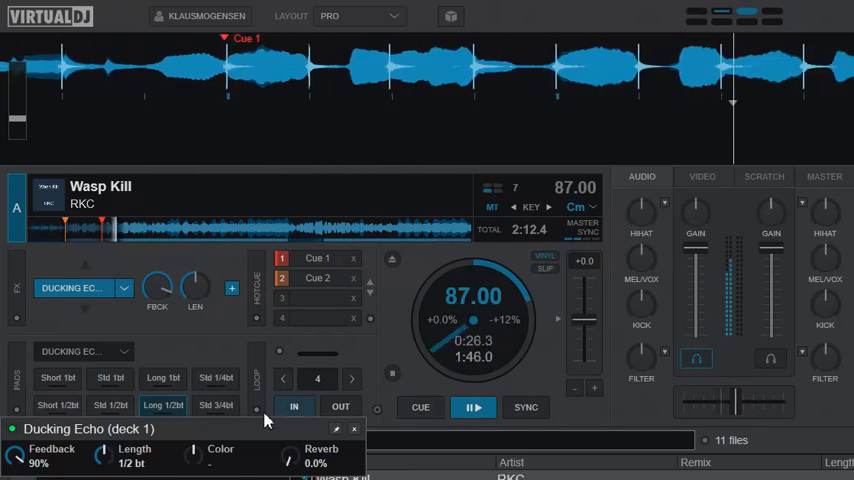
# - Audition the Std 1/4bt and Std 3/4bt ducking echoes from the cue point
pyautogui.click(420, 407)
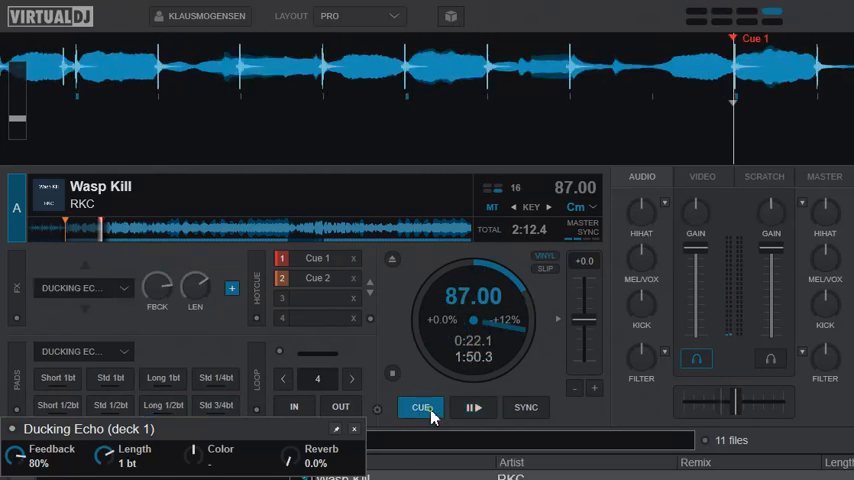
pyautogui.click(216, 377)
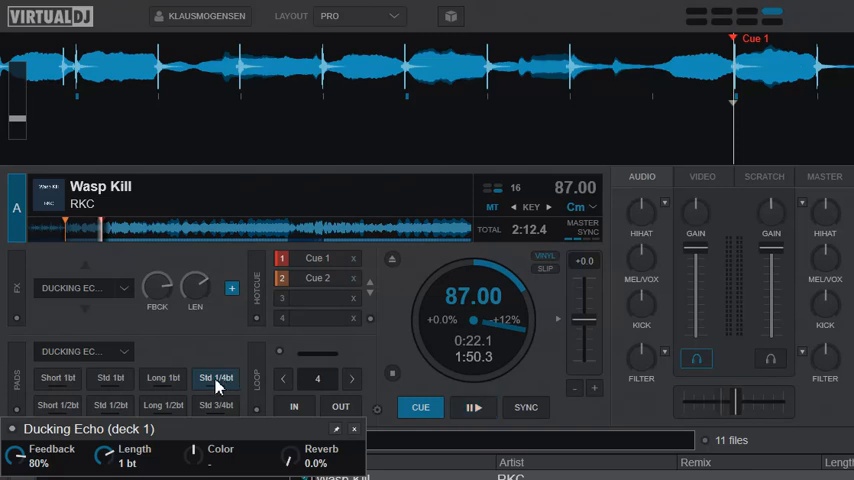
pyautogui.click(216, 378)
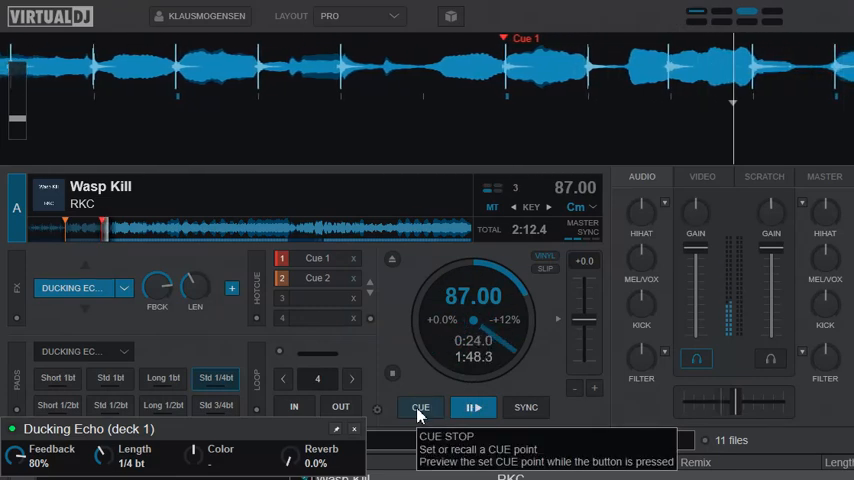
pyautogui.click(419, 407)
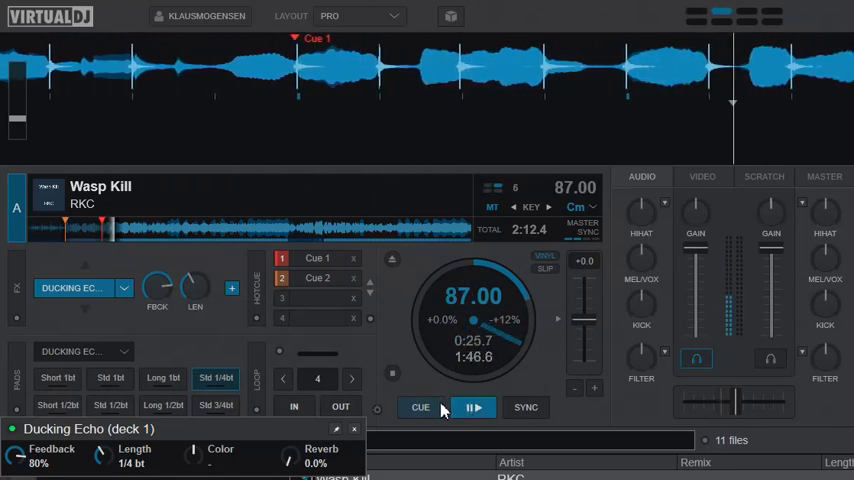
pyautogui.click(419, 407)
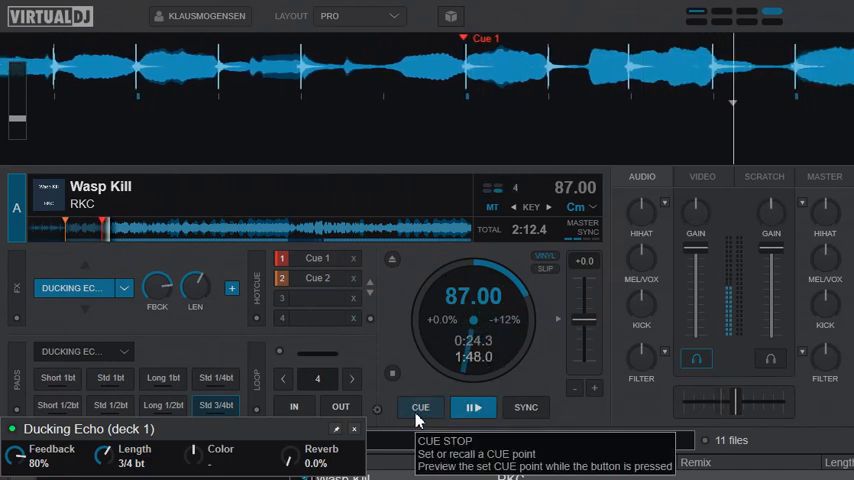
pyautogui.click(474, 407)
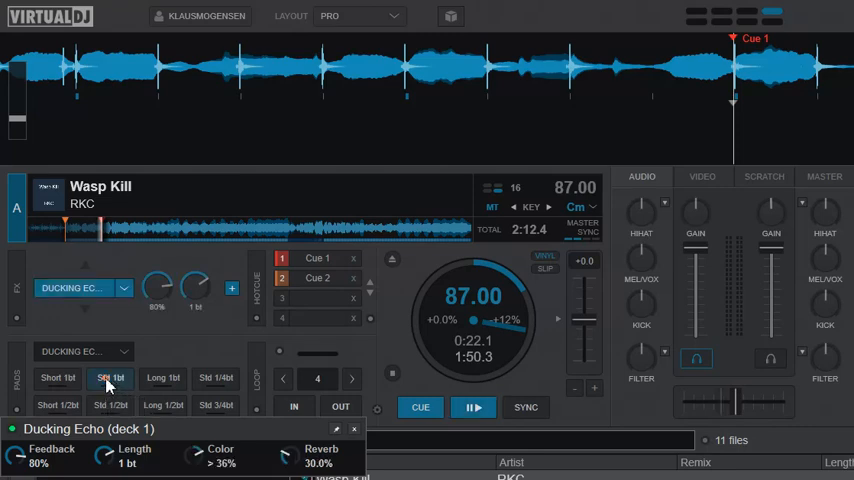
# - Audition the 1-beat and half-beat reverb ducking echoes, then stop playback
pyautogui.click(473, 407)
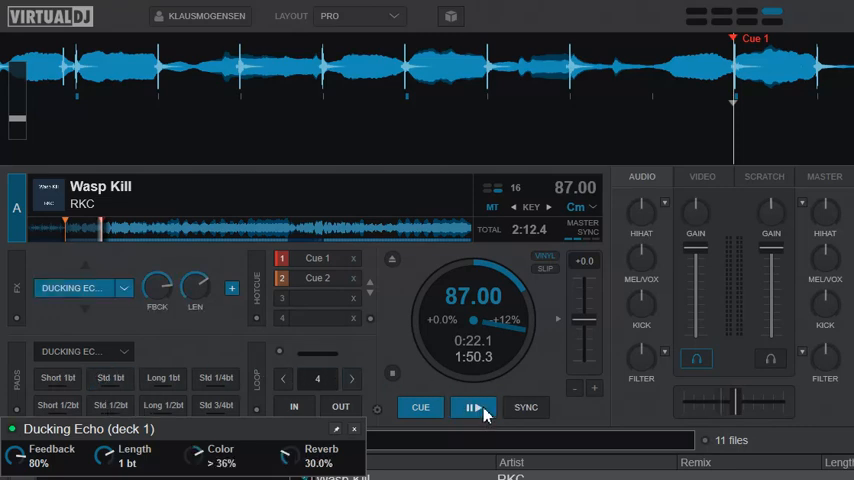
pyautogui.click(473, 407)
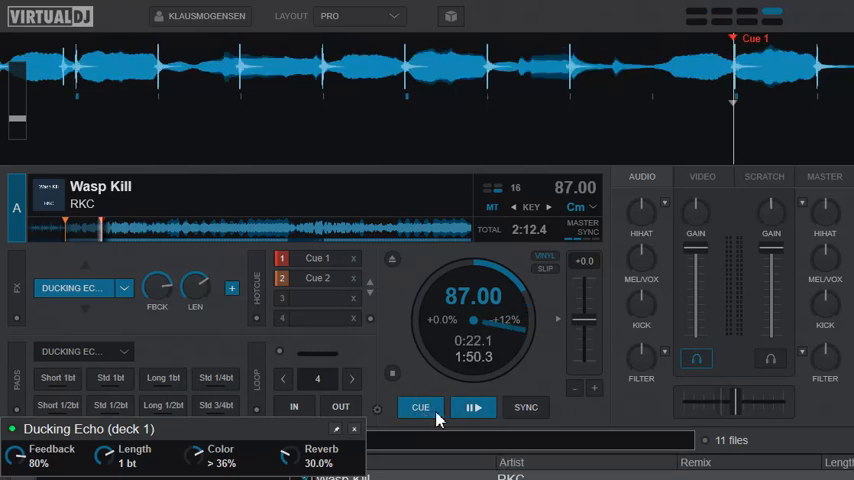
pyautogui.click(473, 407)
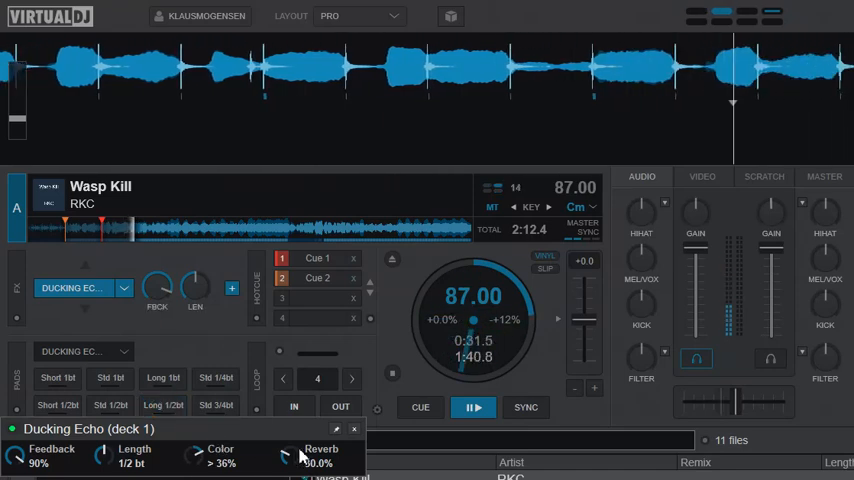
pyautogui.click(421, 407)
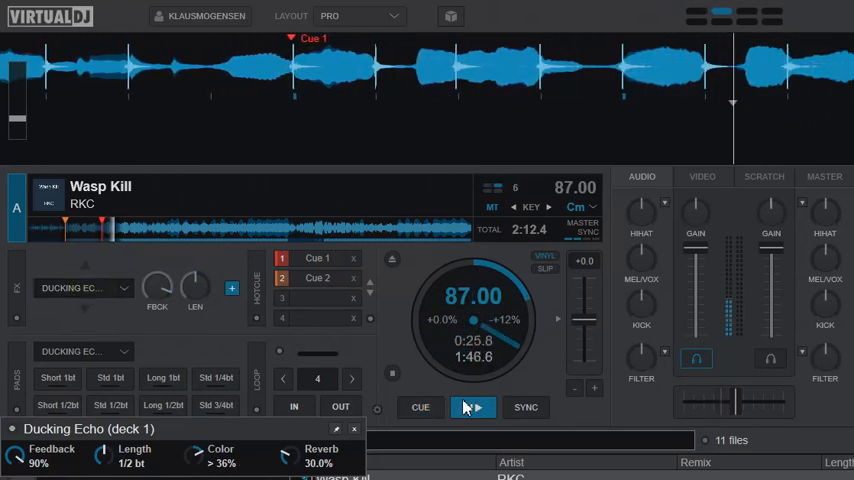
pyautogui.click(420, 407)
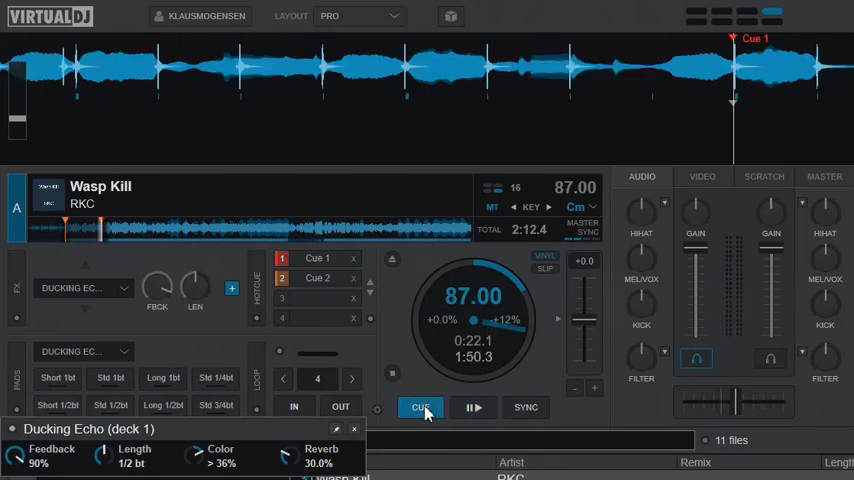
# - Re-test Long 1/2bt at 90% feedback and Short 1bt at 50% feedback from cue
pyautogui.click(472, 407)
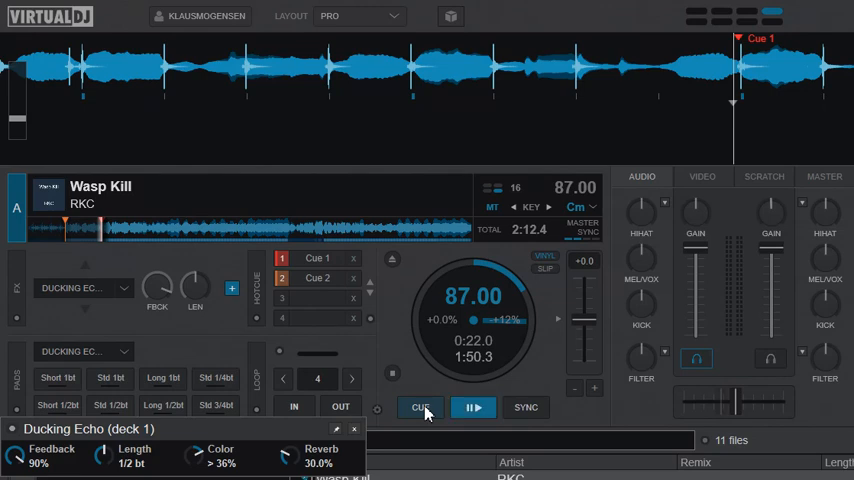
pyautogui.click(216, 378)
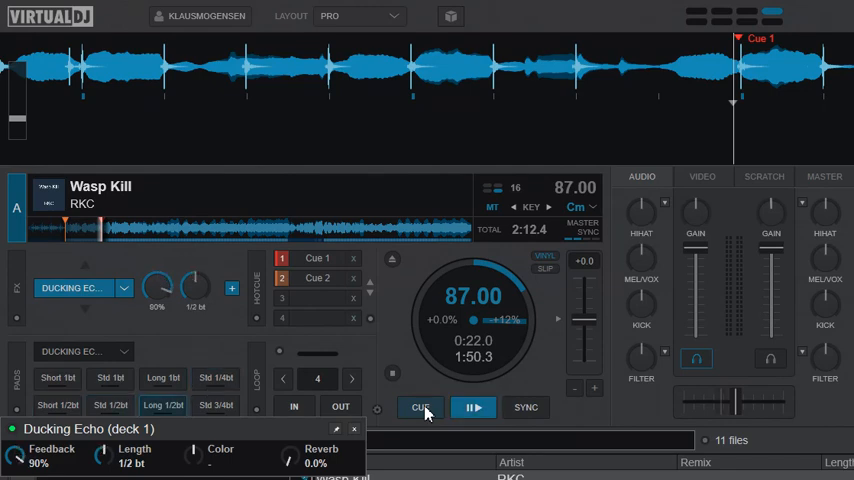
pyautogui.click(473, 407)
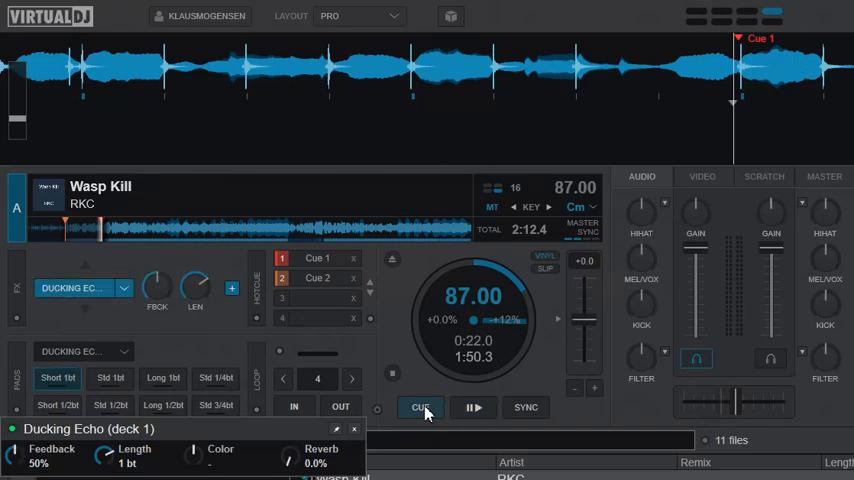
pyautogui.click(473, 407)
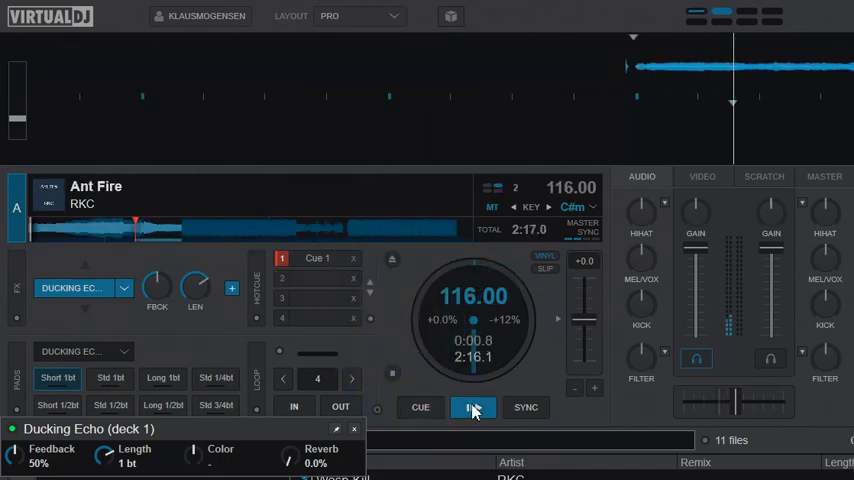
# - Play Ant Fire on deck A with the 1-beat, 50% feedback ducking echo active
pyautogui.click(473, 407)
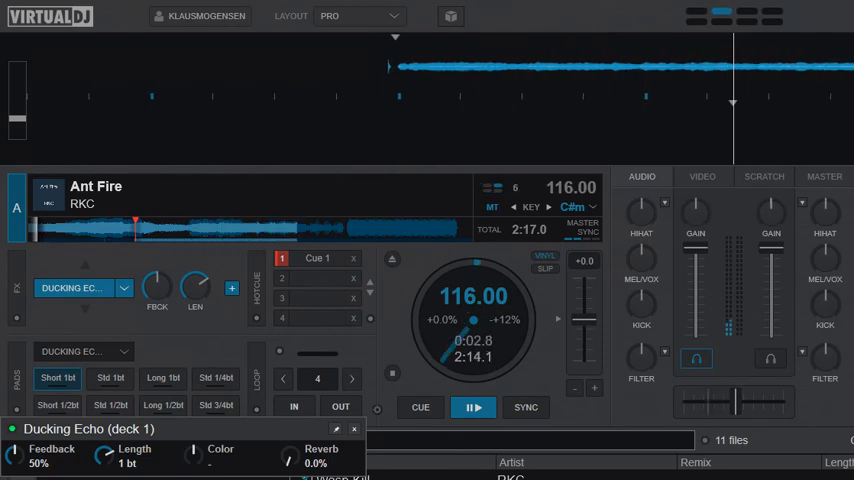